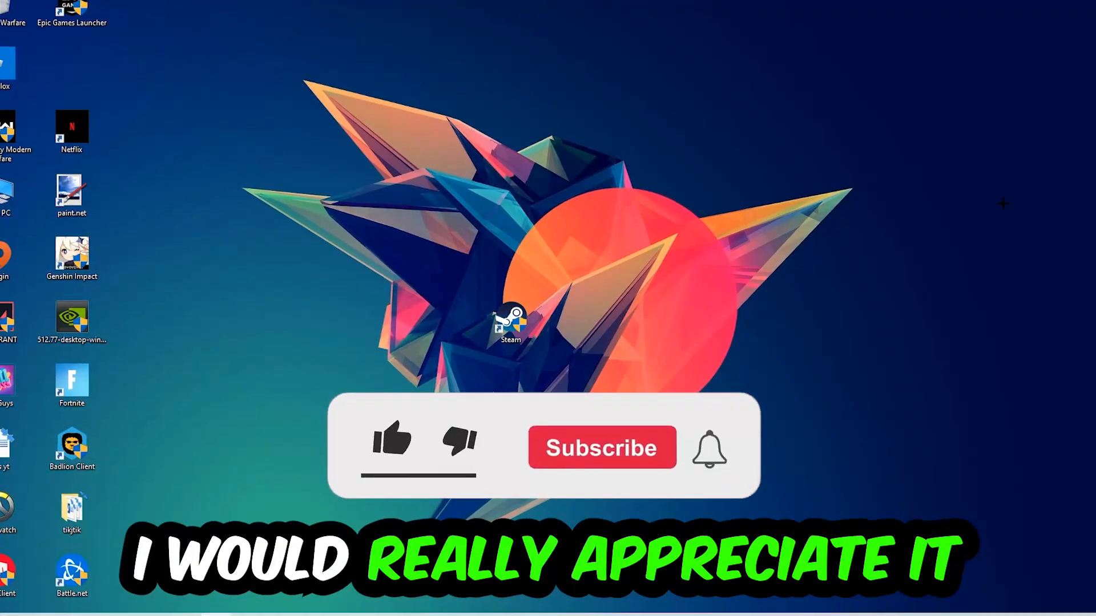
Switch the keyboard layout to German and launch cmd from the Run dialog
click(390, 446)
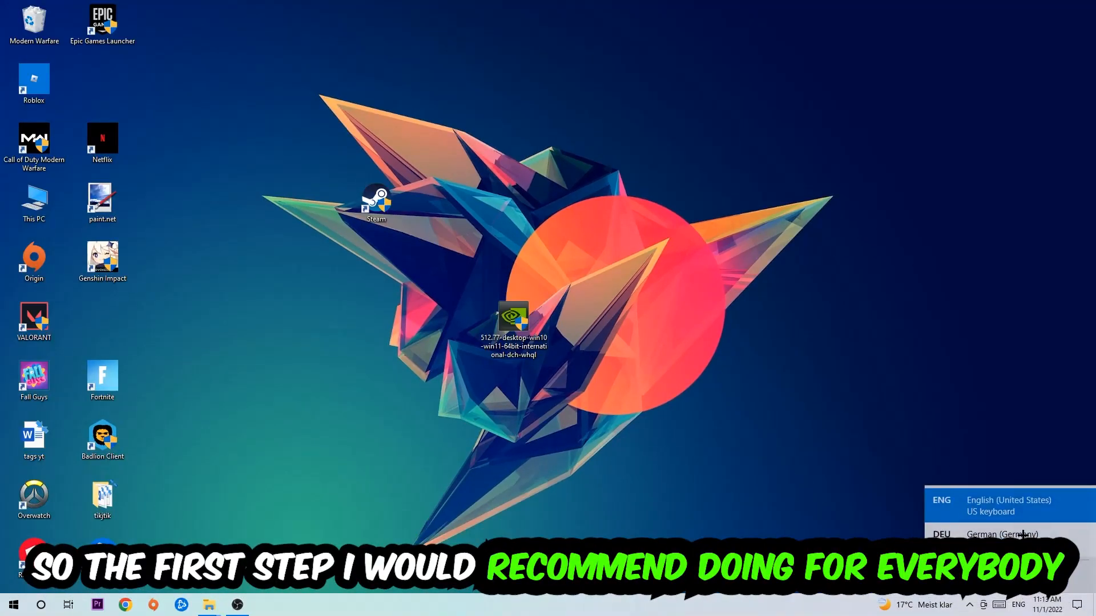
click(1018, 534)
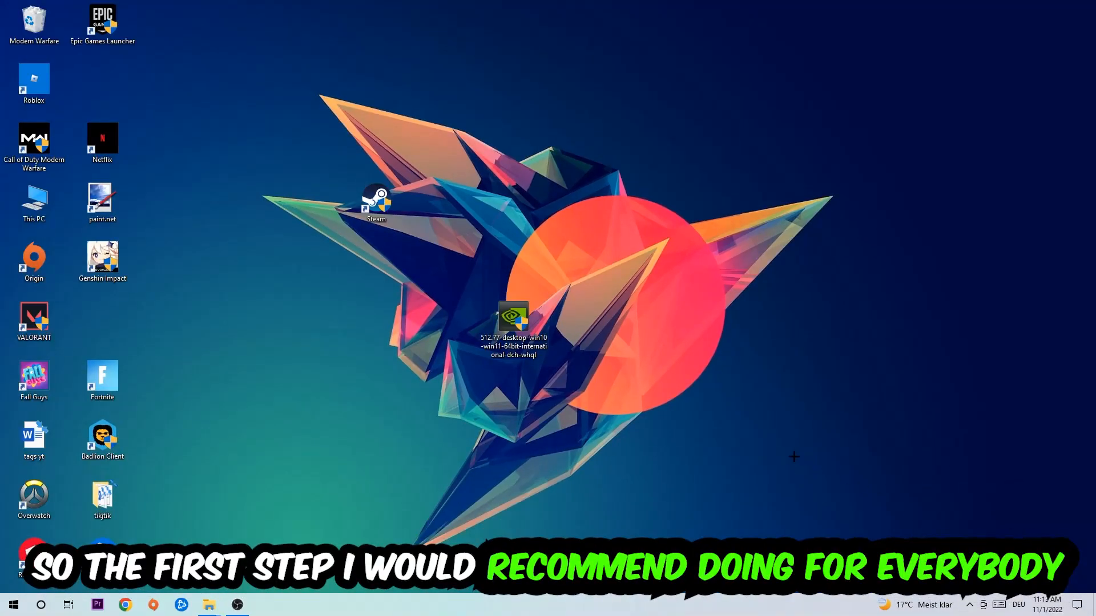
key(Win+r)
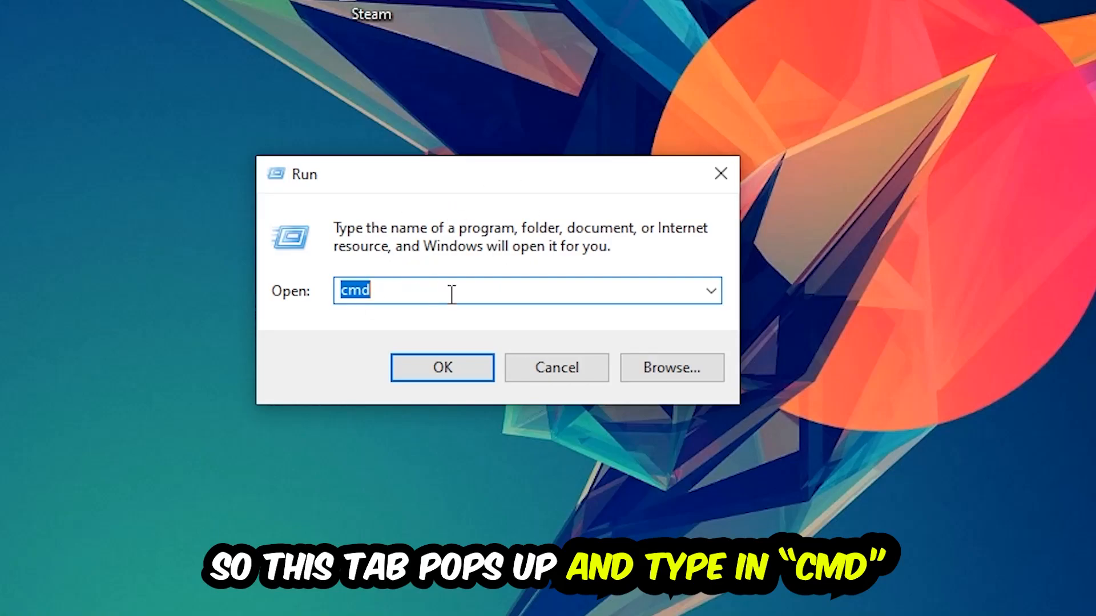
click(441, 367)
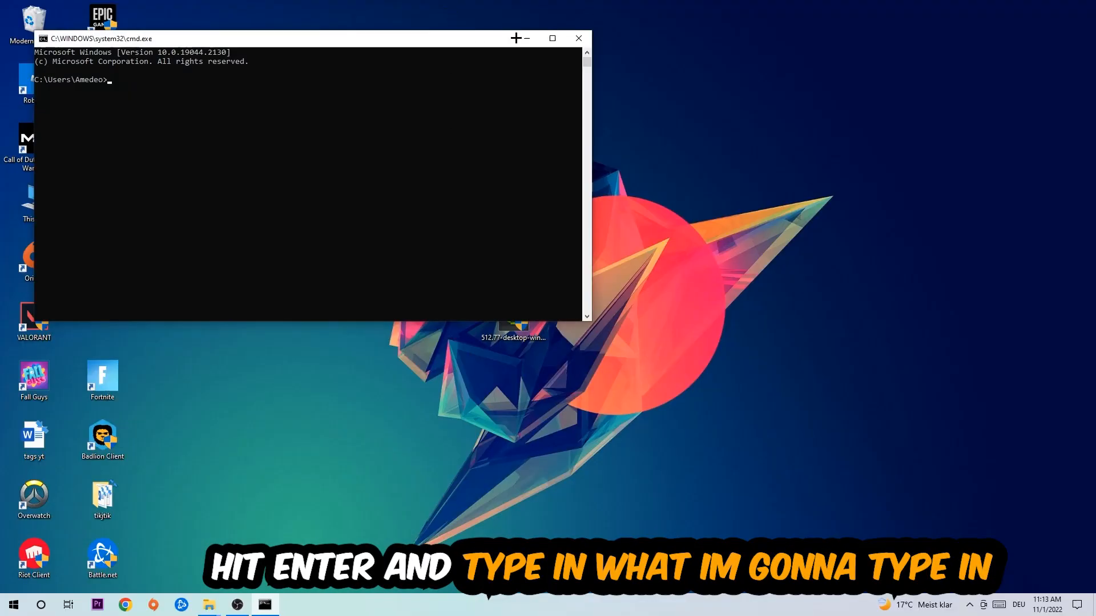
Maximize Command Prompt and run ipconfig /flushdns to clear the DNS cache
click(552, 37)
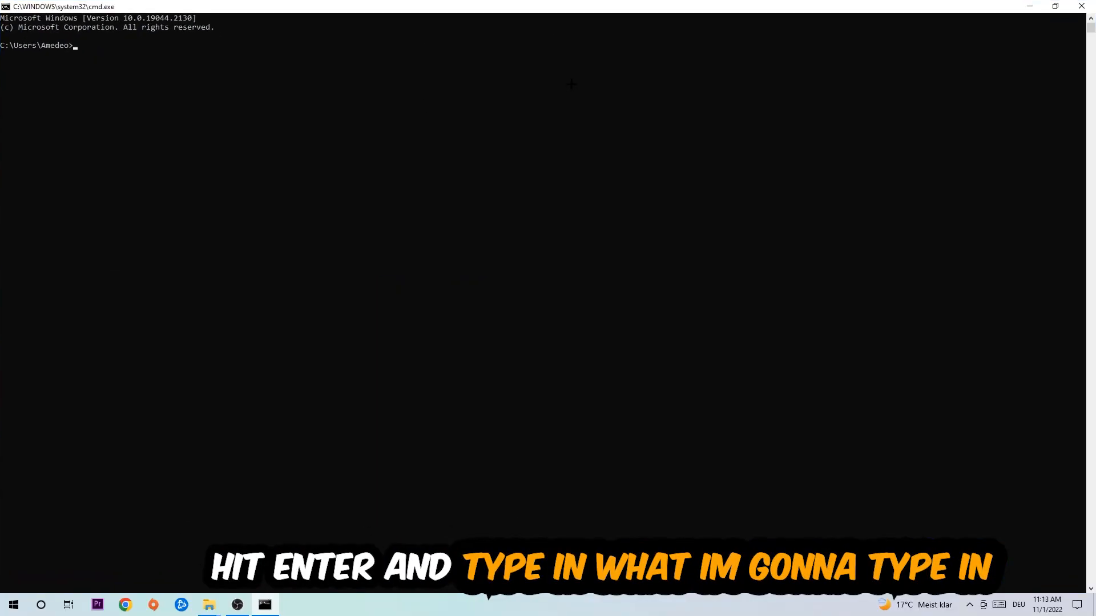
text(ip)
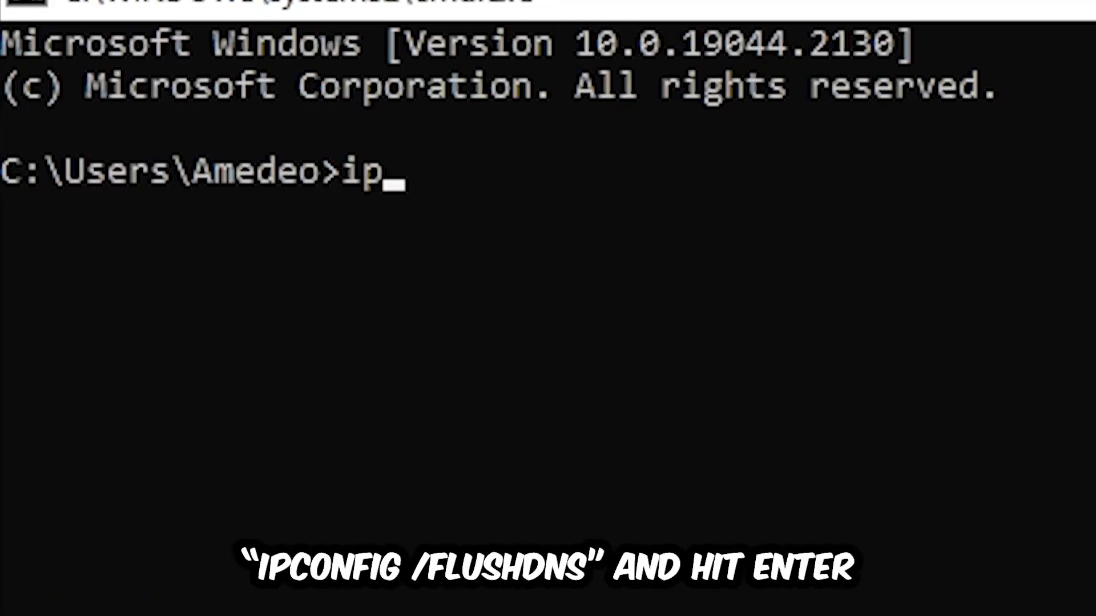
text(config /fl)
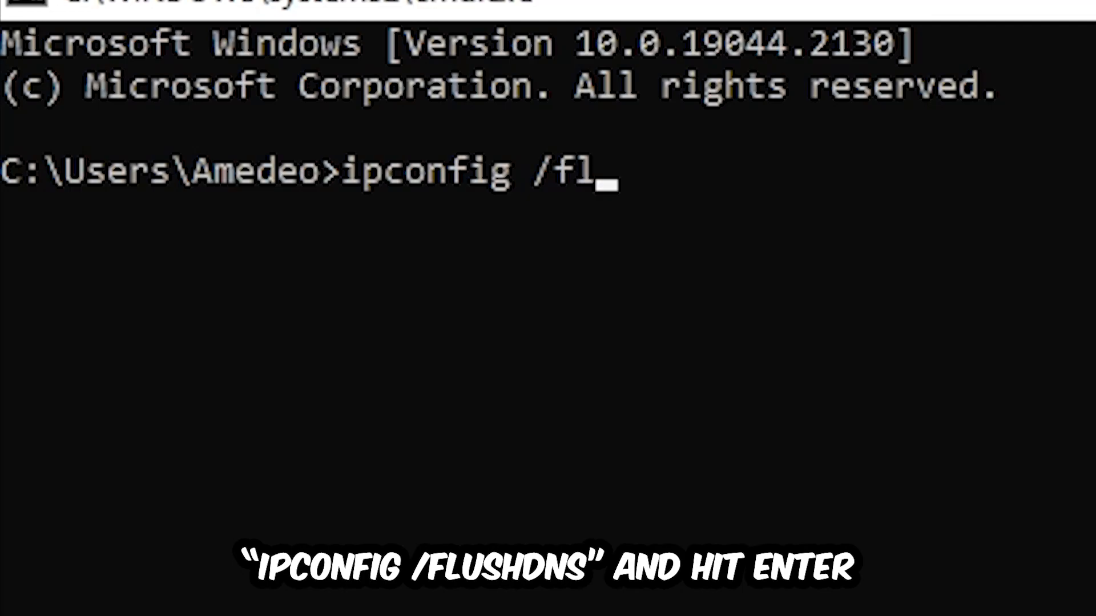
key(Enter)
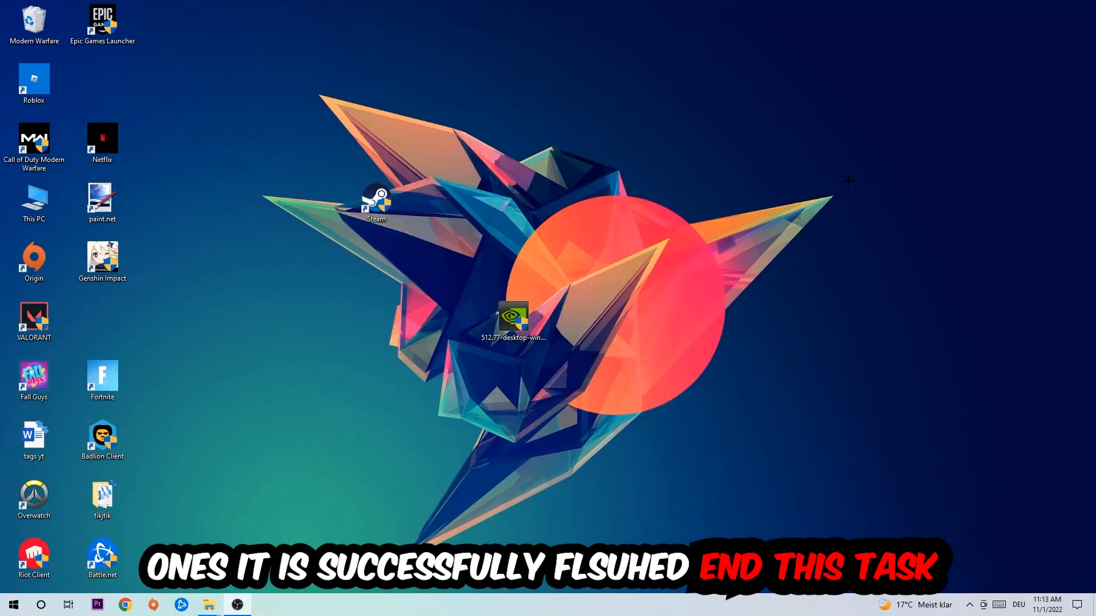
Open Windows Settings from the Start menu
click(13, 605)
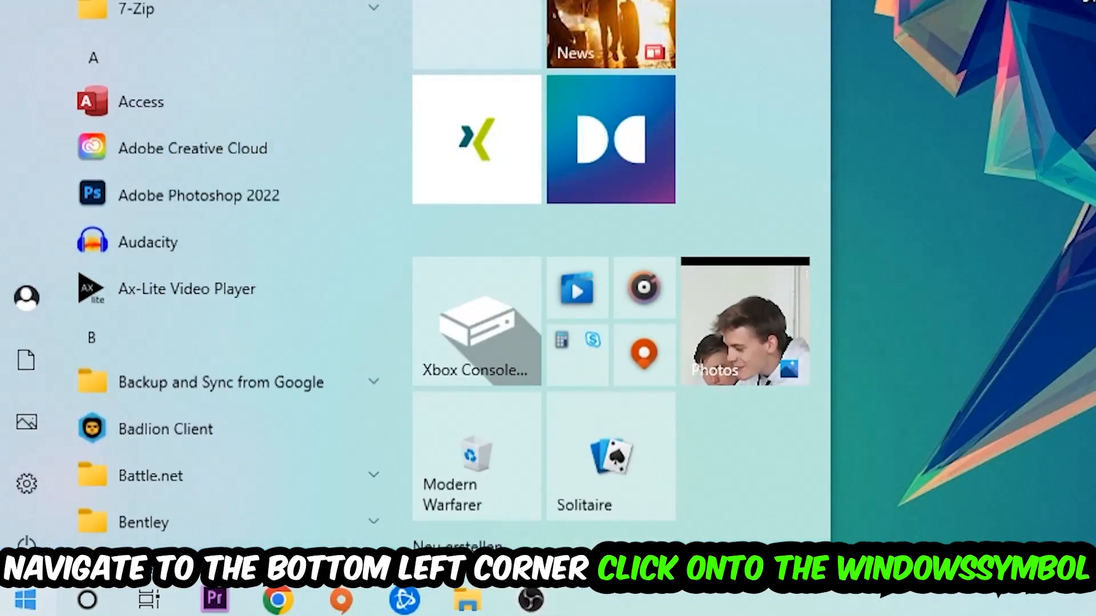
click(23, 484)
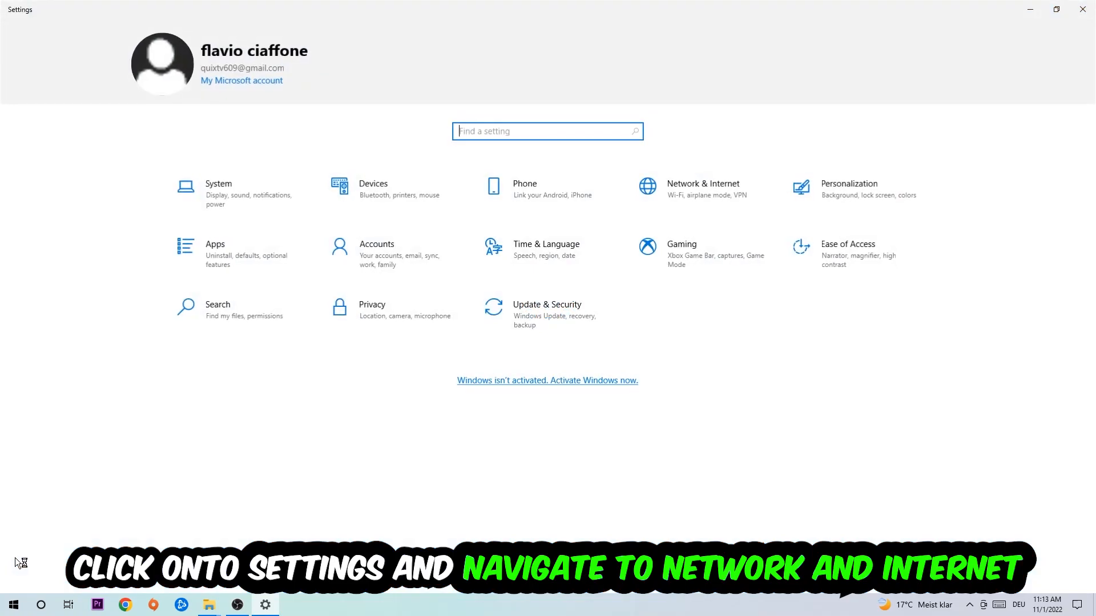
Go to Network & Internet and into Network and Sharing Center
click(703, 188)
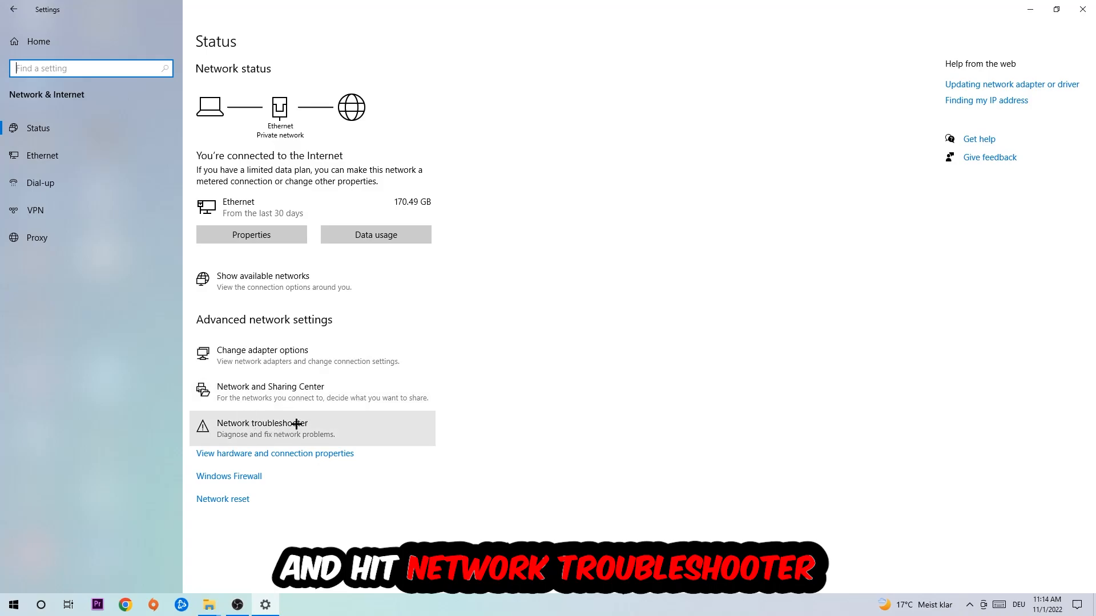
mouse_move(300, 432)
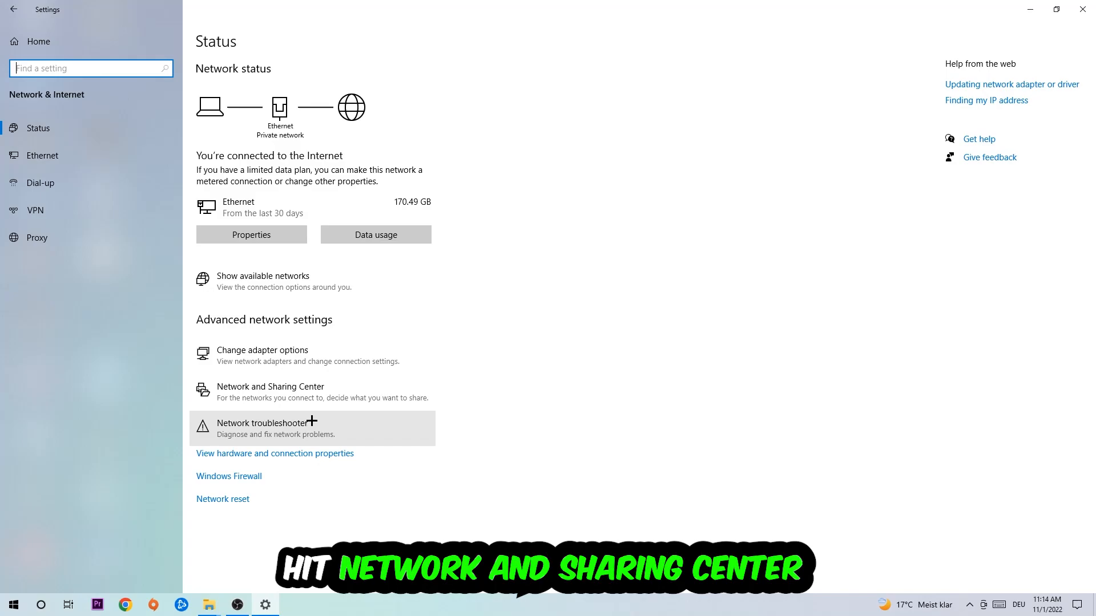
click(271, 386)
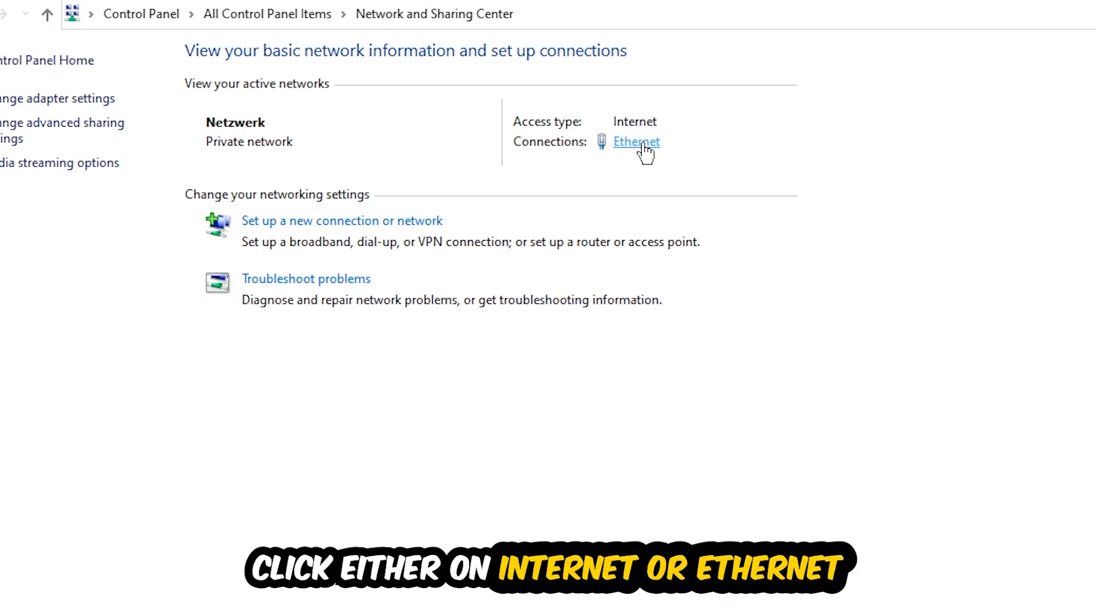
Open the Ethernet connection's status and its Properties to reach TCP/IPv4 settings
click(635, 142)
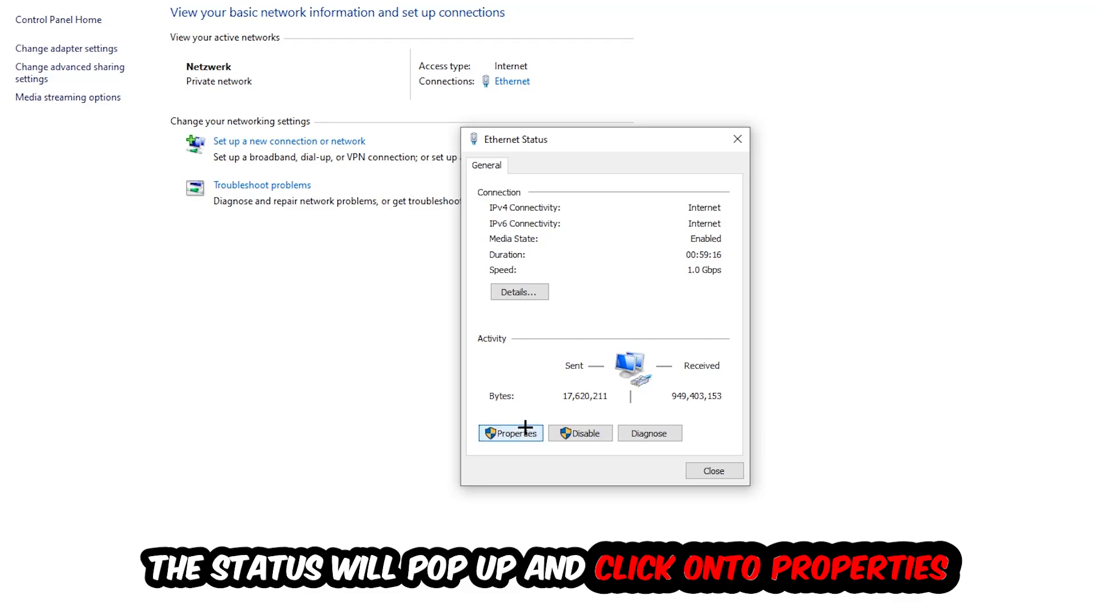
click(511, 433)
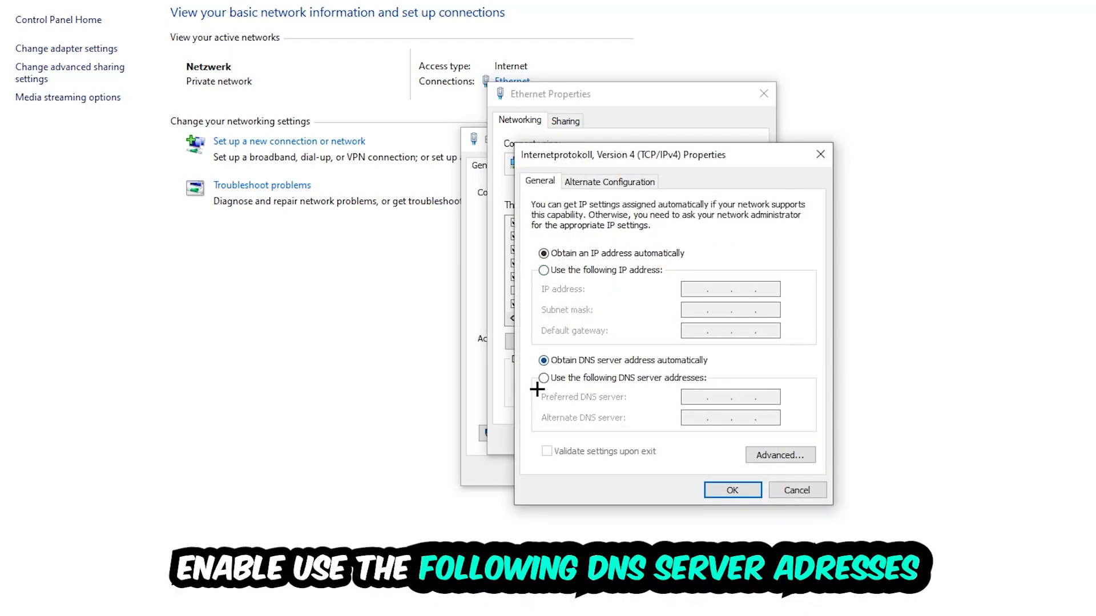
Select 'Use the following DNS server addresses' and focus the Preferred DNS server field
click(543, 378)
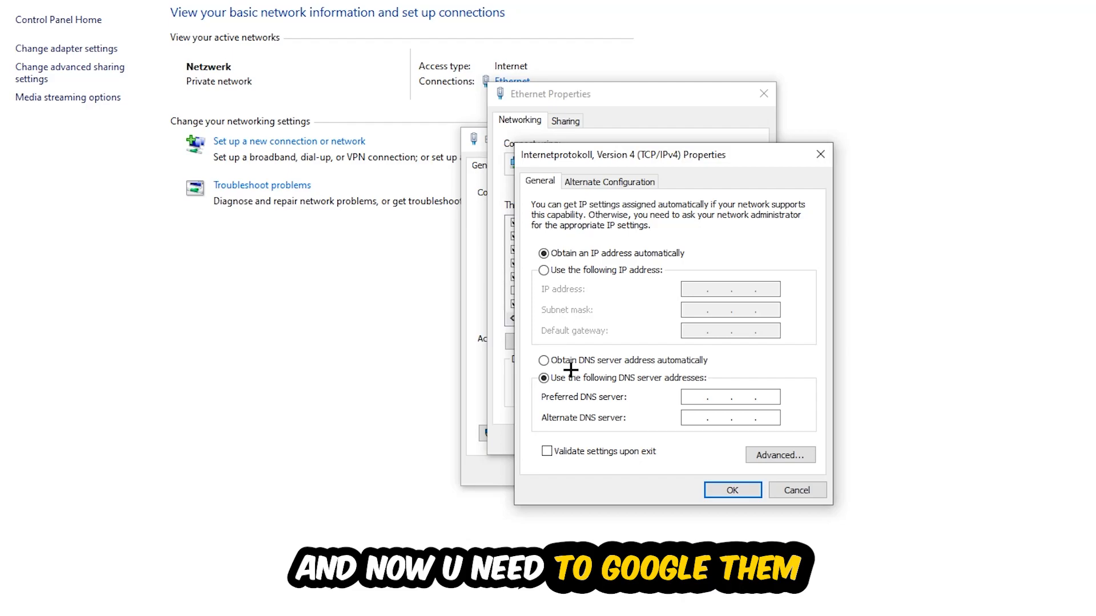
click(703, 396)
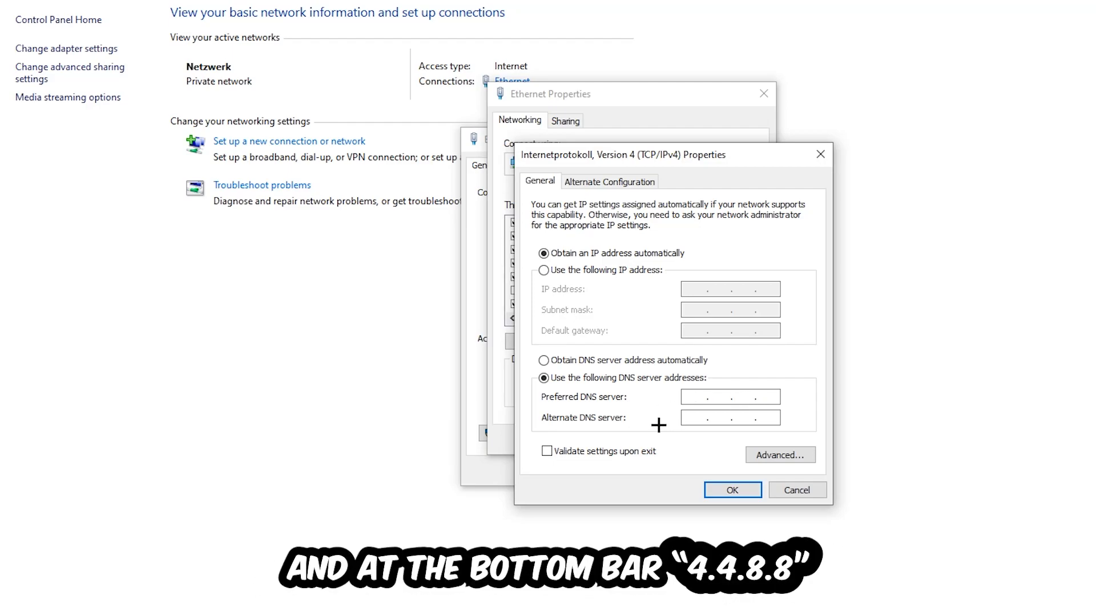
mouse_move(681, 424)
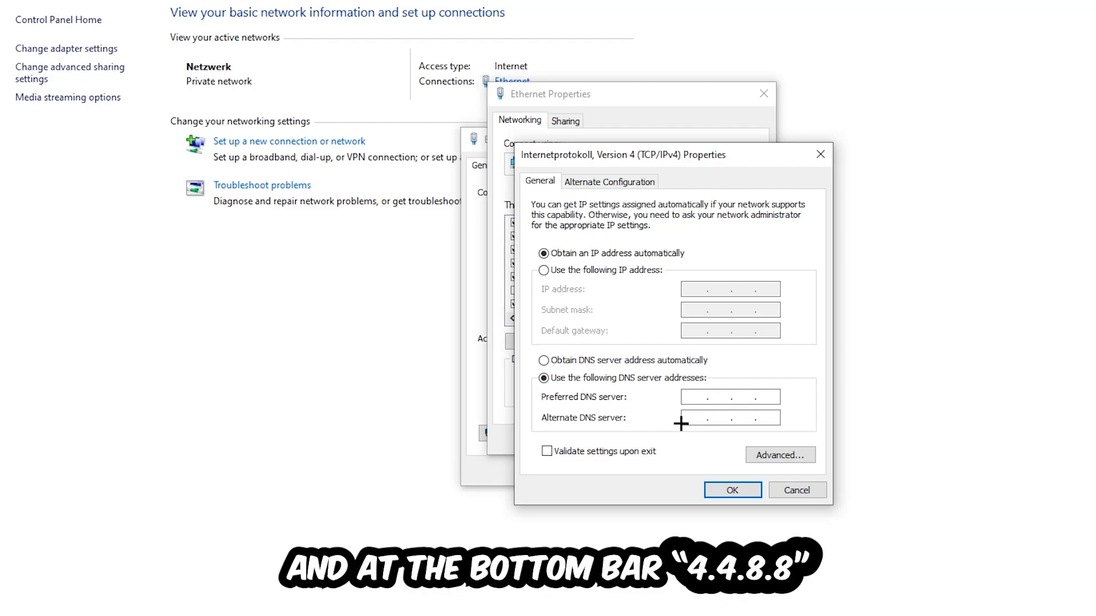